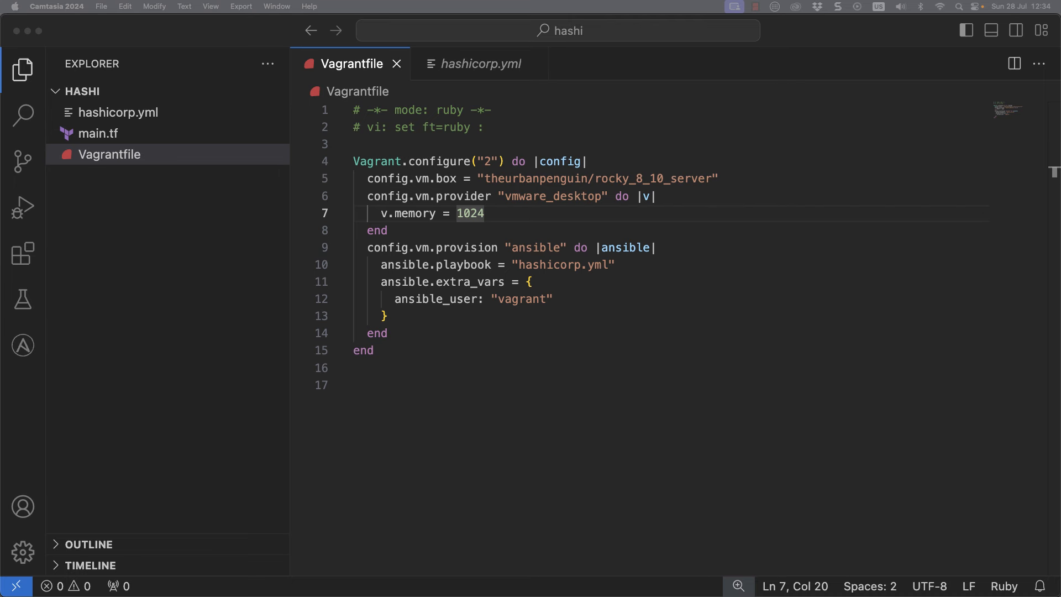
Run vagrant up so Ansible adds the HashiCorp GPG key and repository to the Rocky 8 VM
click(481, 64)
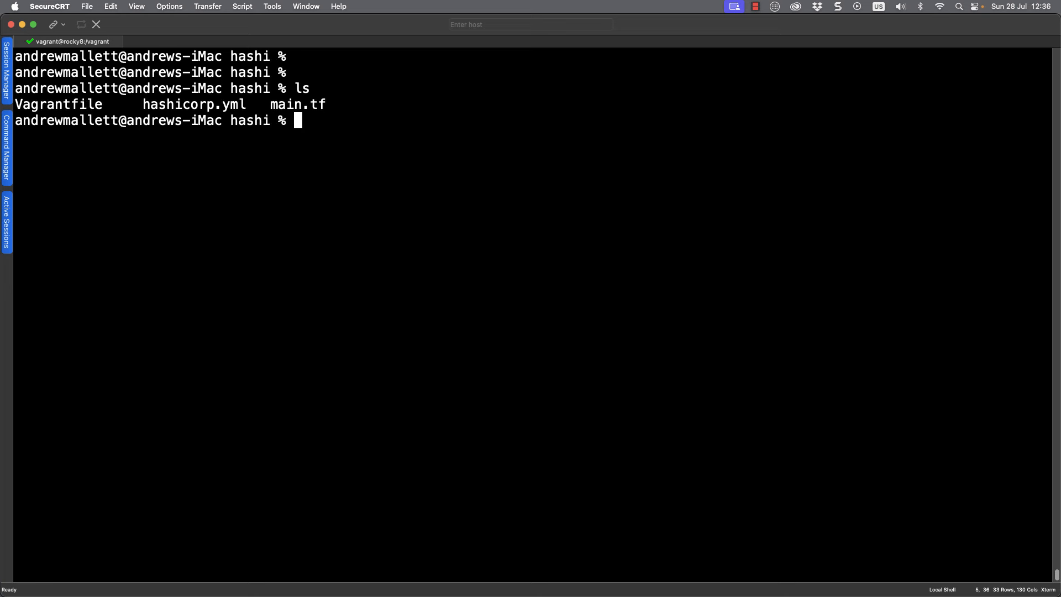
text(vagrant up)
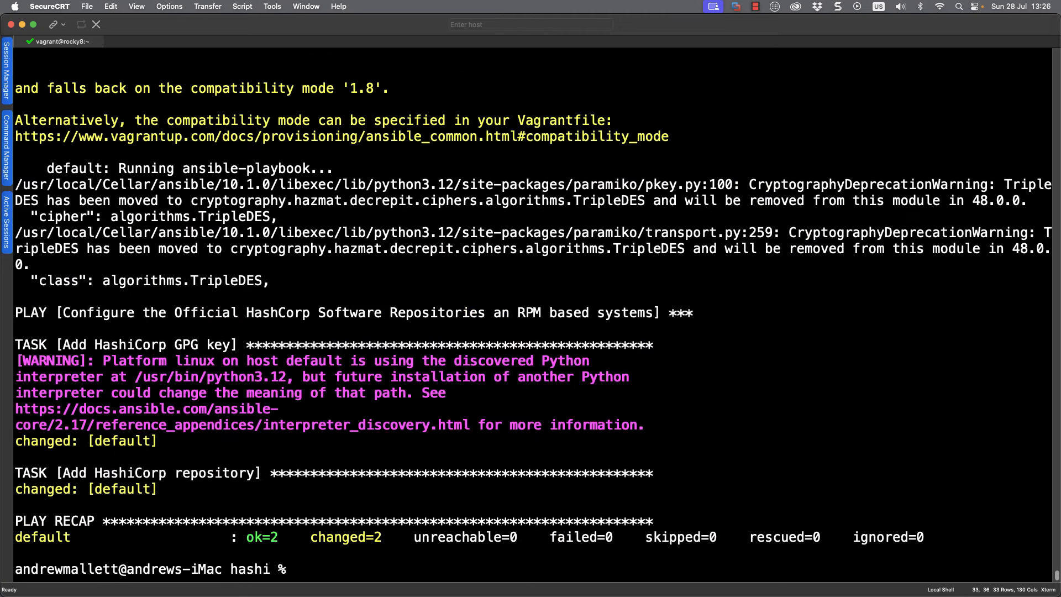
SSH into the VM with vagrant ssh and run yum repolist to see HashiCorp Stable listed
text(vagrant)
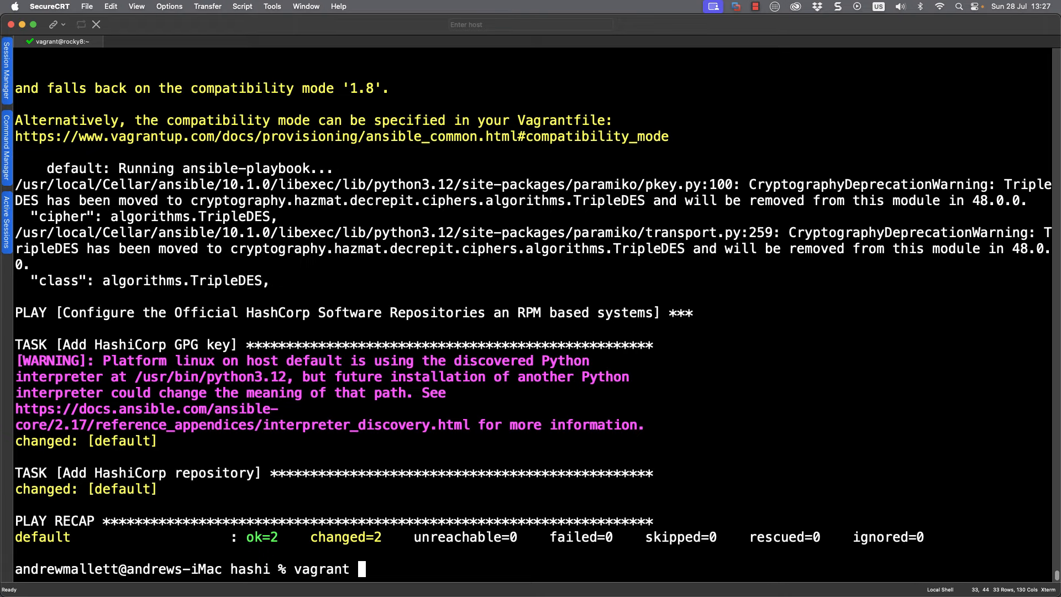
text(ssh)
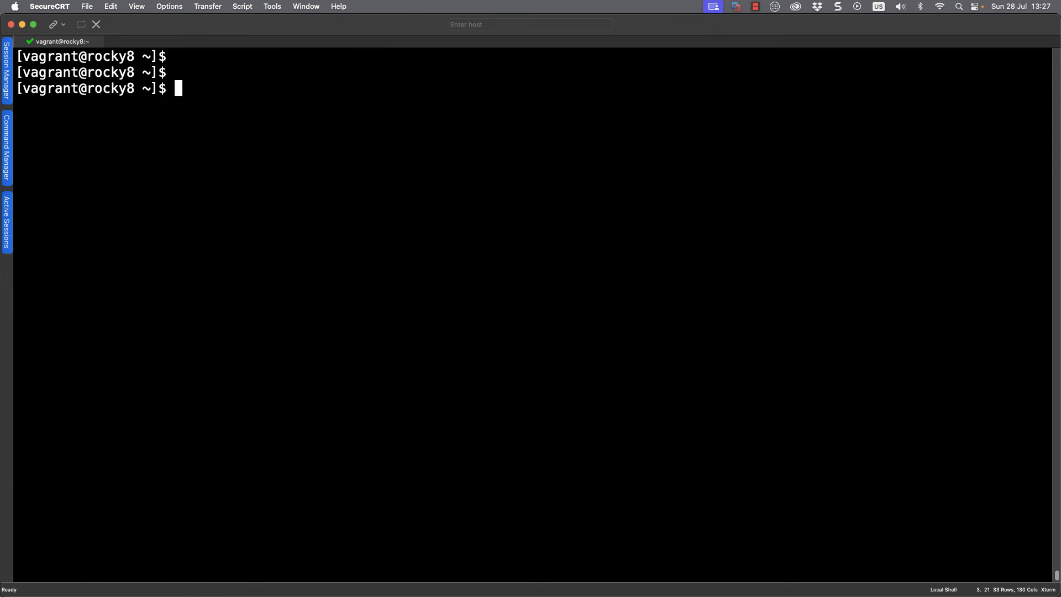
text(yum rep)
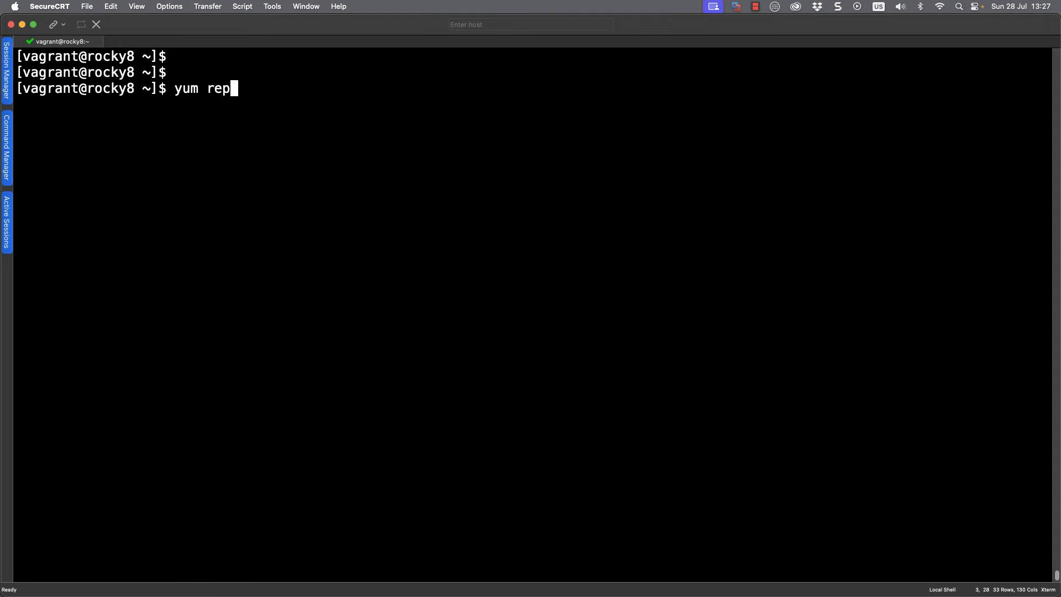
text(olist)
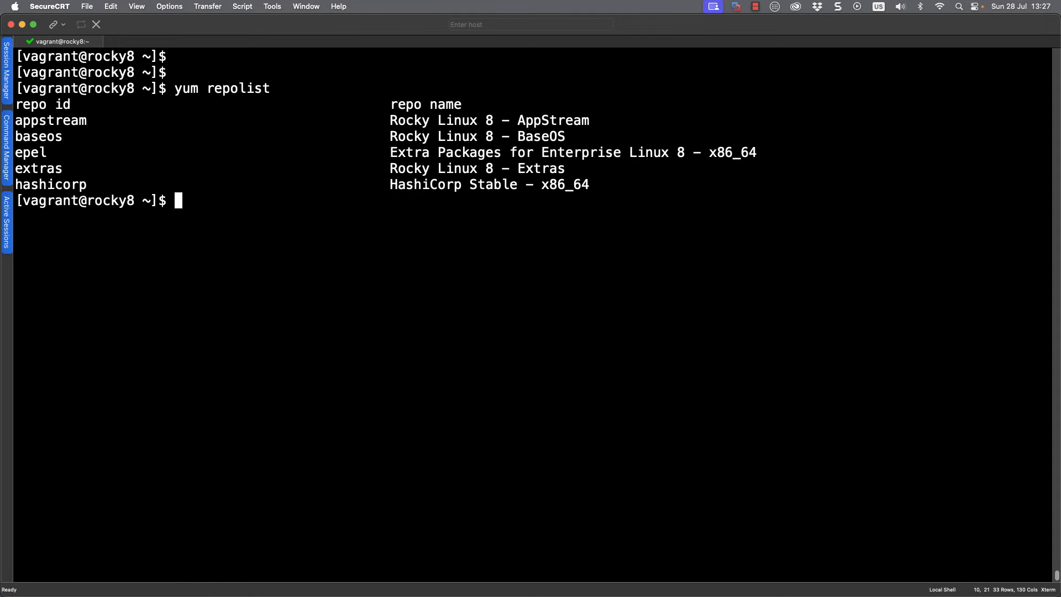
text(s)
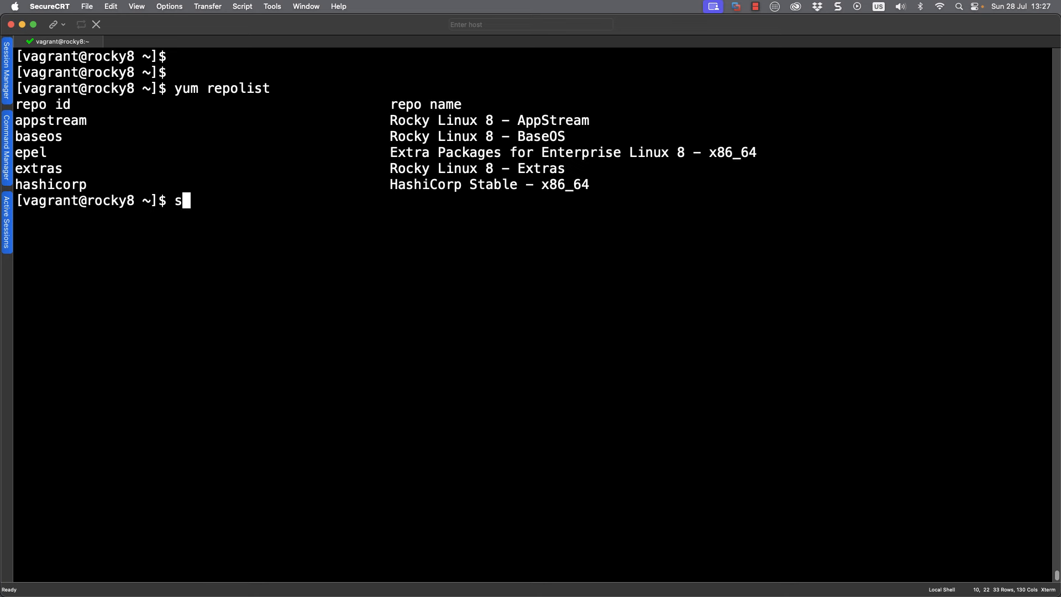
Run sudo yum install terraform and confirm with y to install Terraform 1.9.3
text(udo yum)
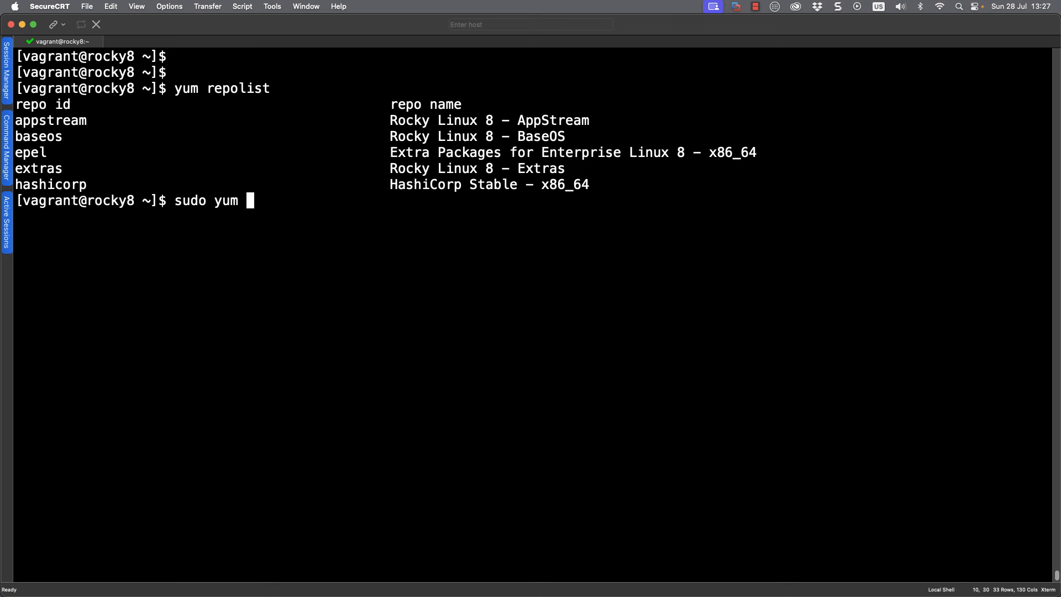
text(install t)
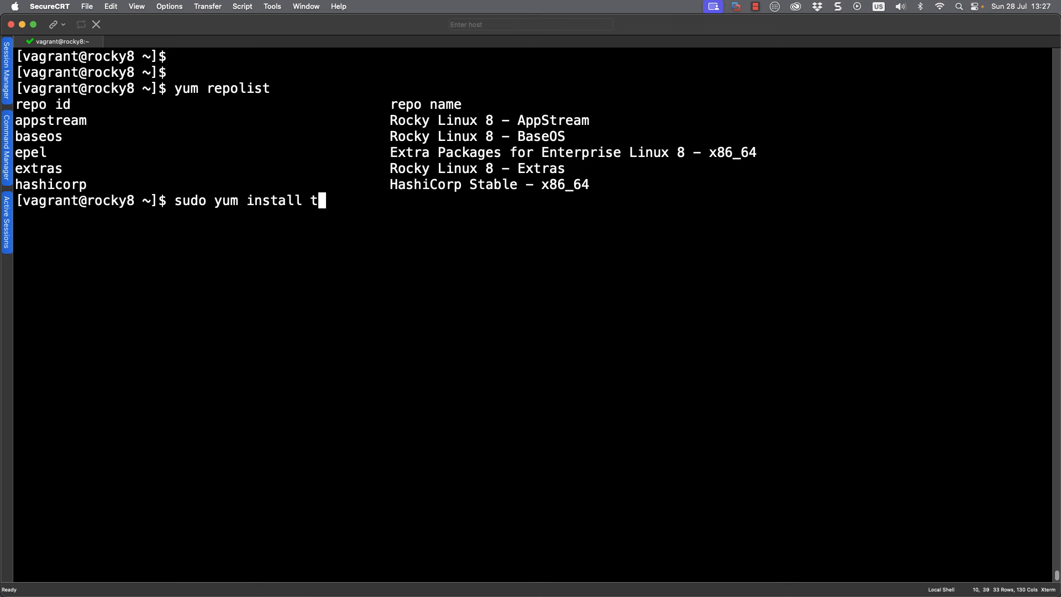
text(erraform)
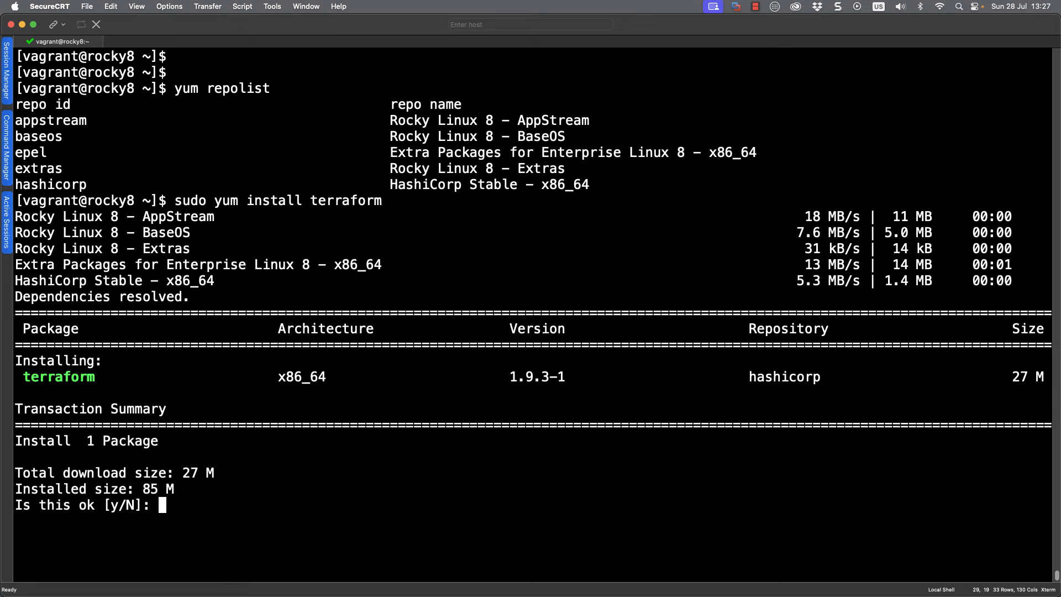
text(y)
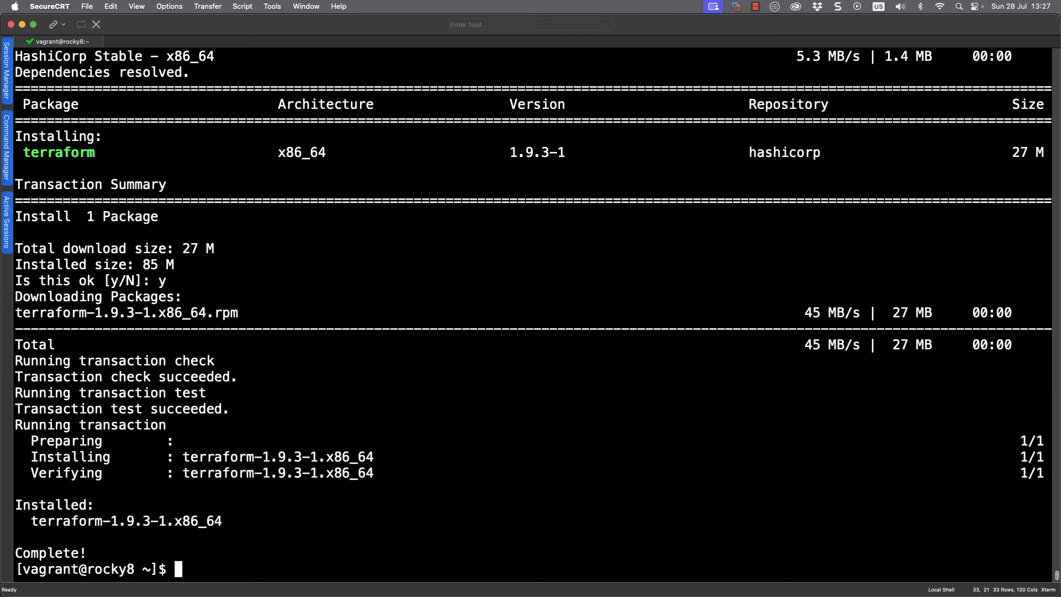
Begin a terraform command to test the new installation
text(t)
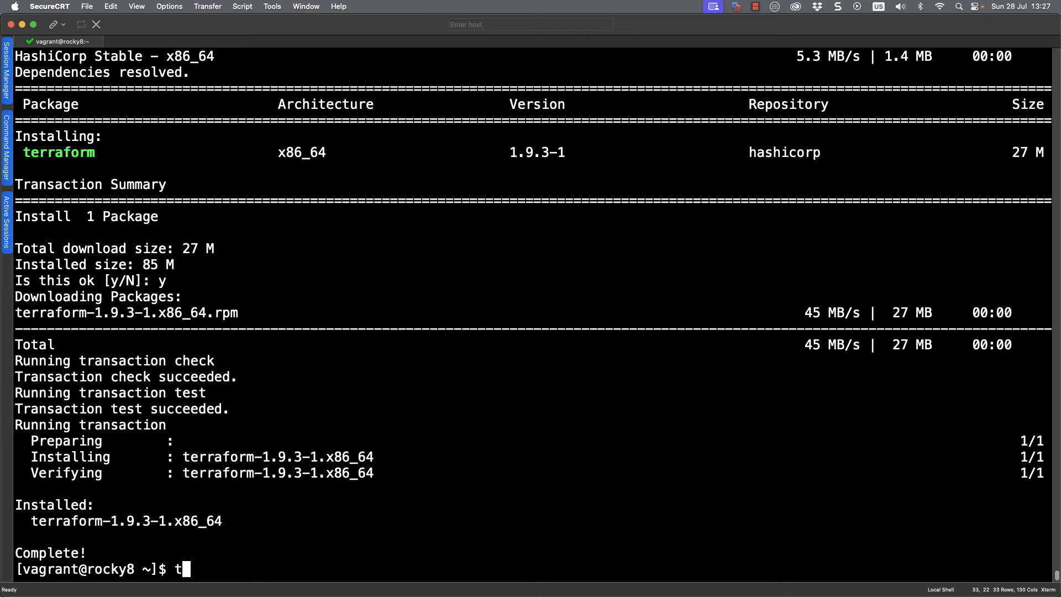
text(erraform)
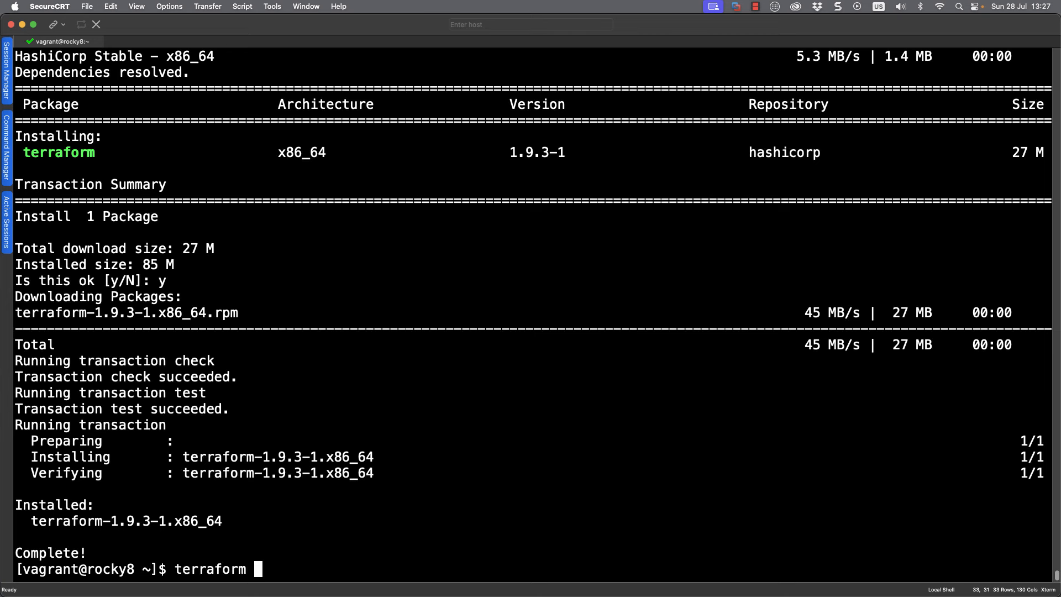